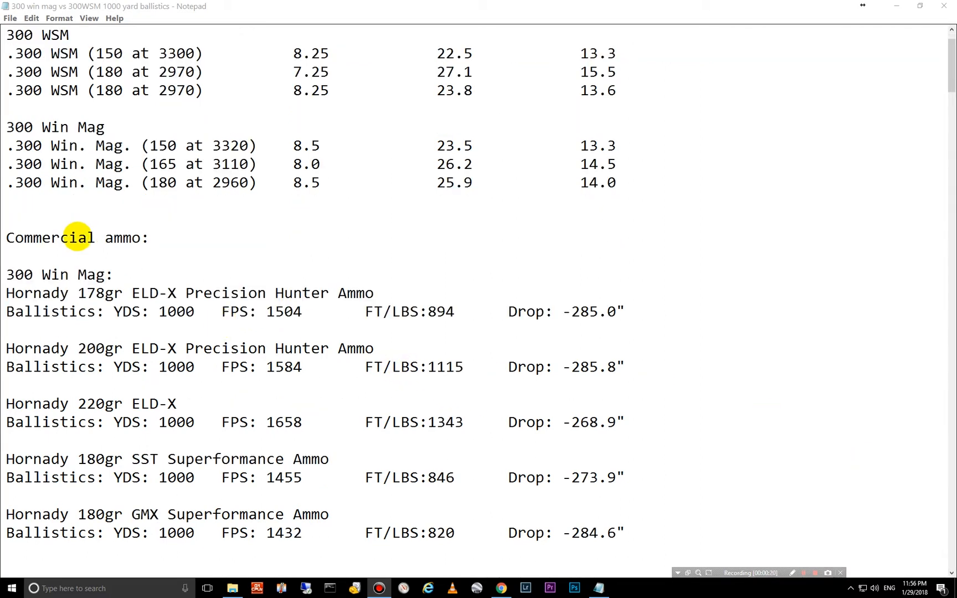
# Step: Review the commercial ammo entries near the top of the comparison, selecting words to read them
pyautogui.scroll(3)
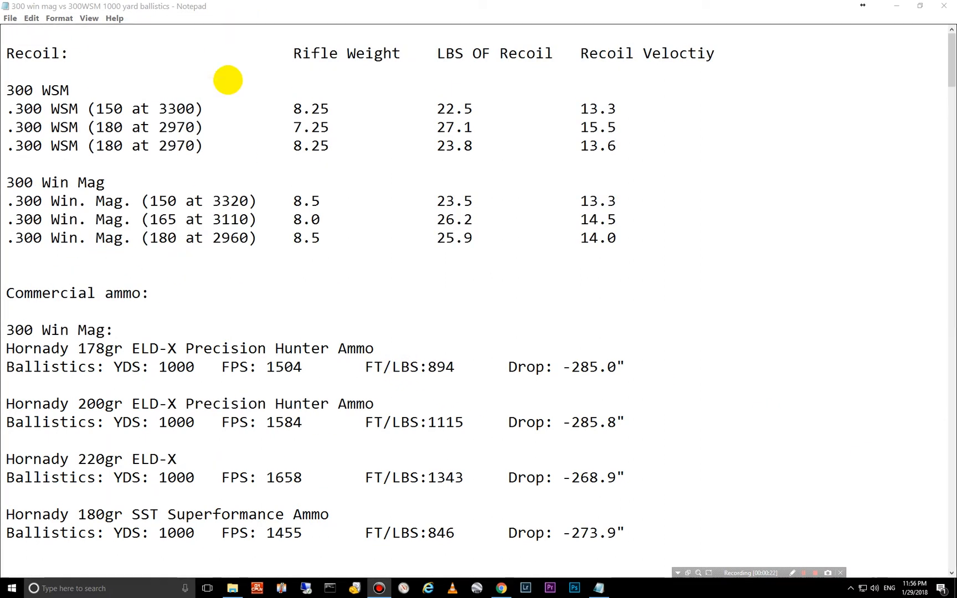
pyautogui.moveTo(246, 168)
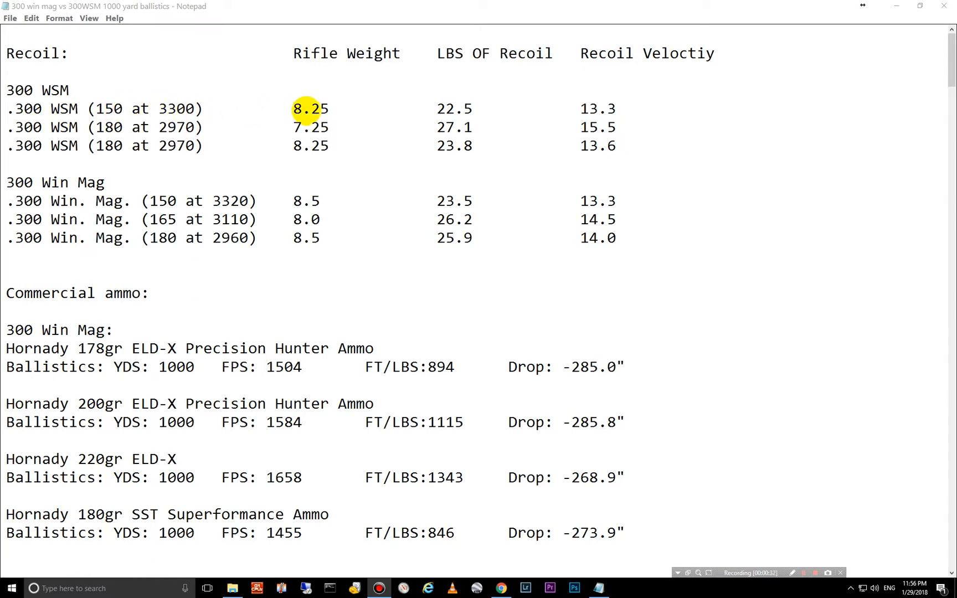
pyautogui.moveTo(453, 108)
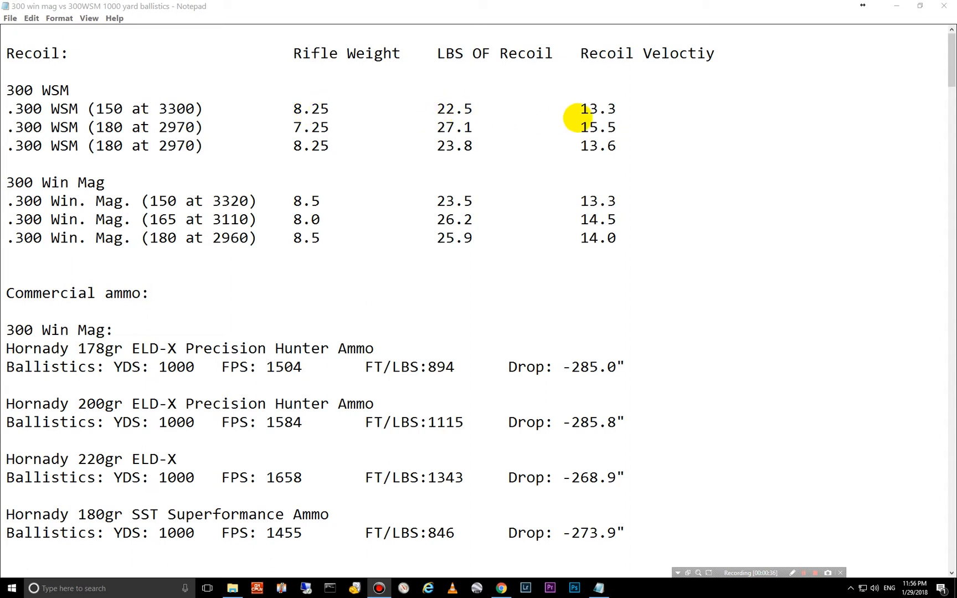
pyautogui.moveTo(590, 108)
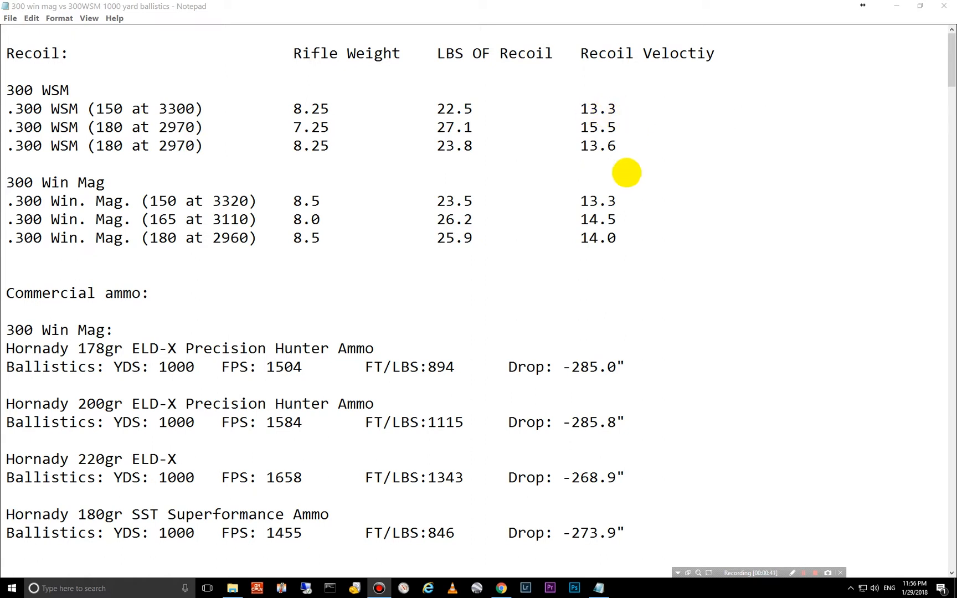
pyautogui.moveTo(88, 145)
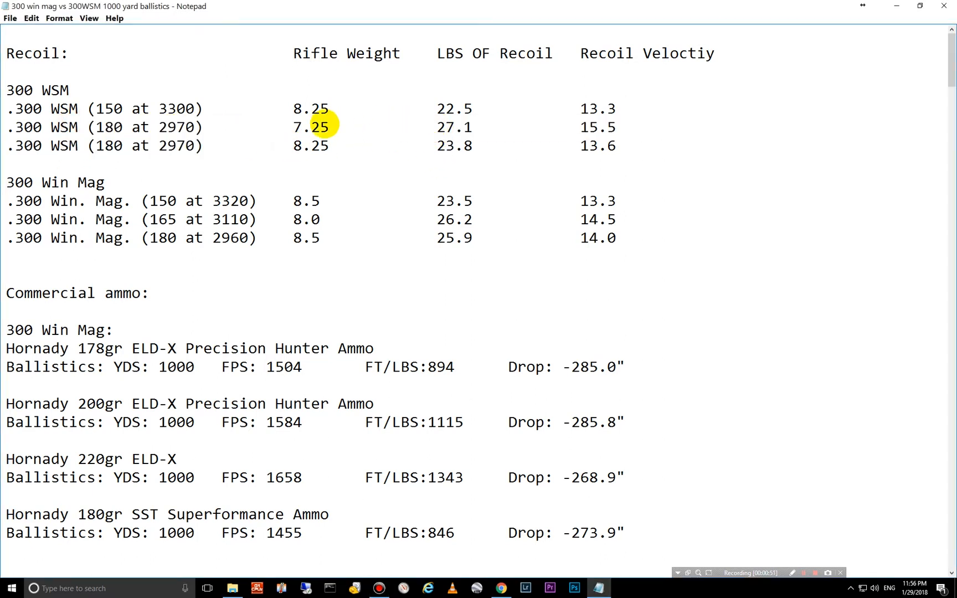
pyautogui.doubleClick(310, 127)
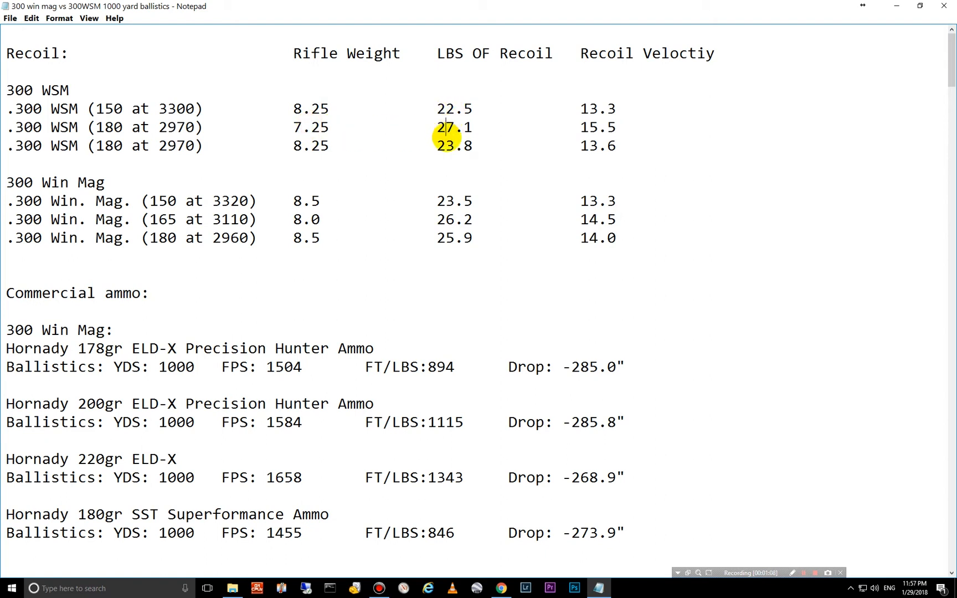
pyautogui.moveTo(353, 154)
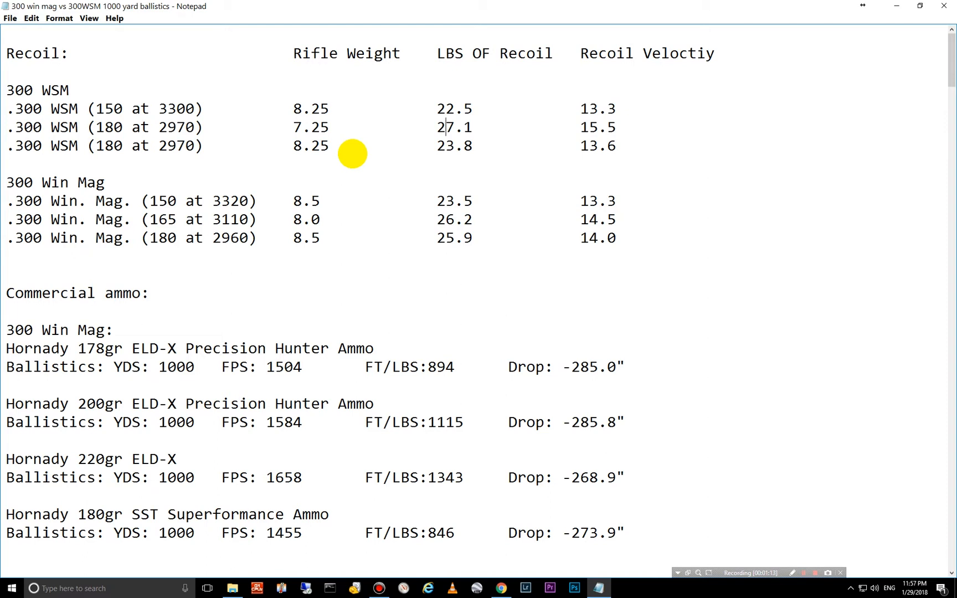
pyautogui.doubleClick(449, 127)
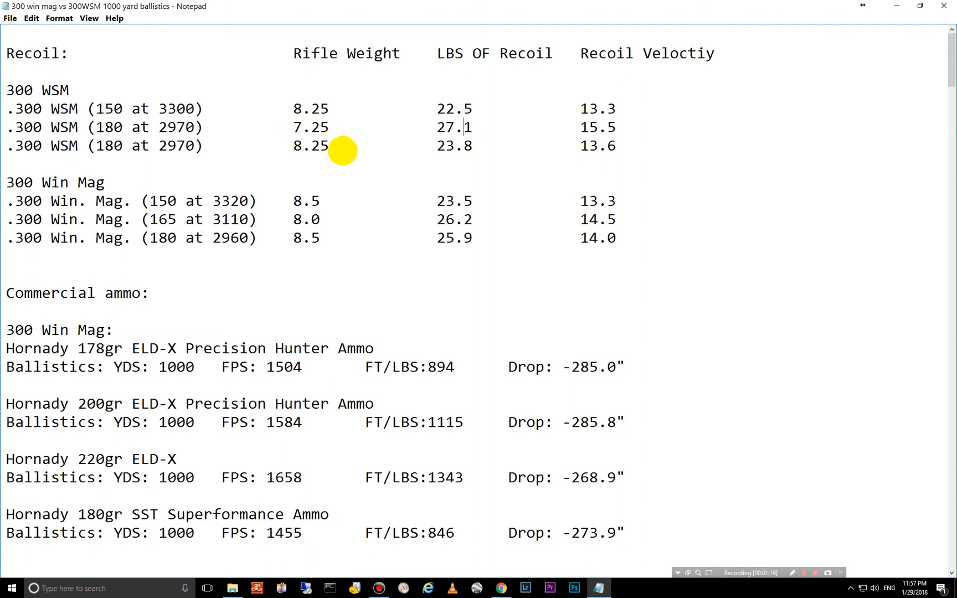
pyautogui.doubleClick(311, 127)
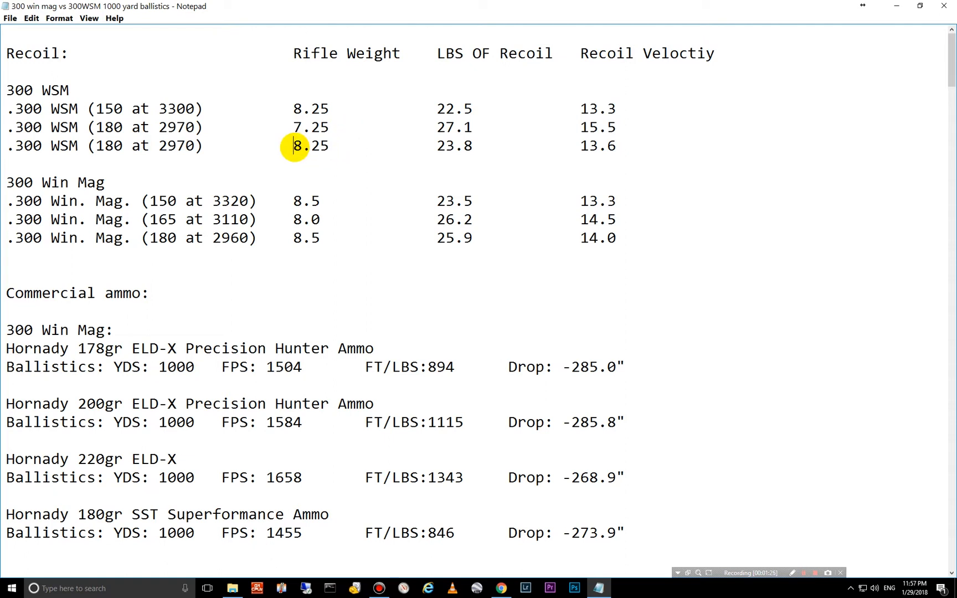
pyautogui.doubleClick(310, 145)
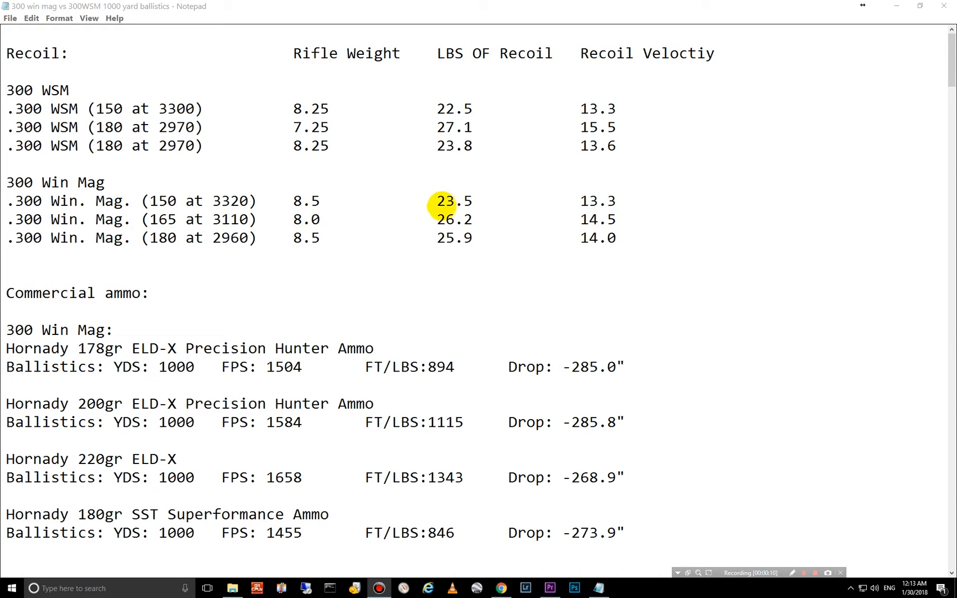
pyautogui.moveTo(589, 200)
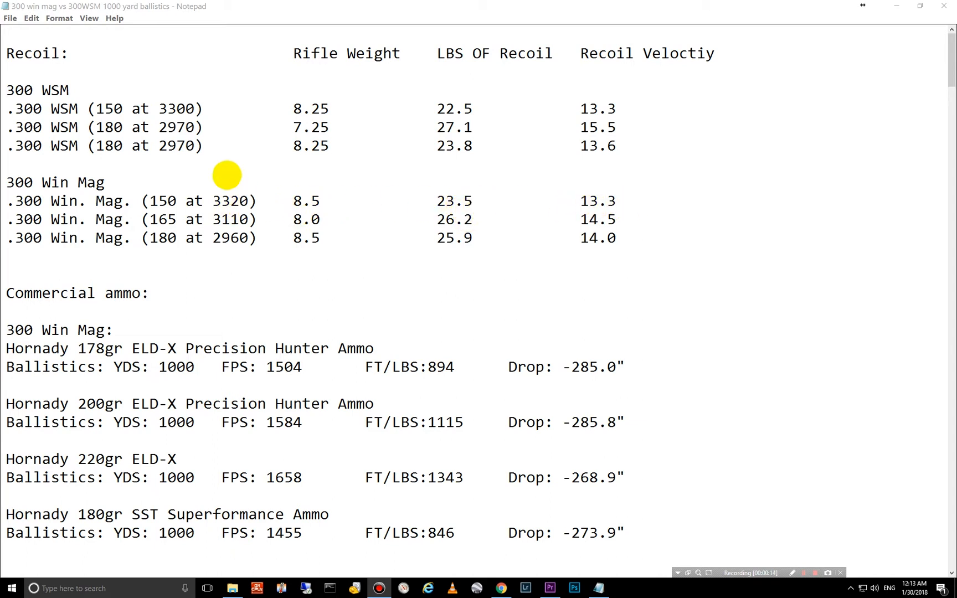
pyautogui.moveTo(308, 209)
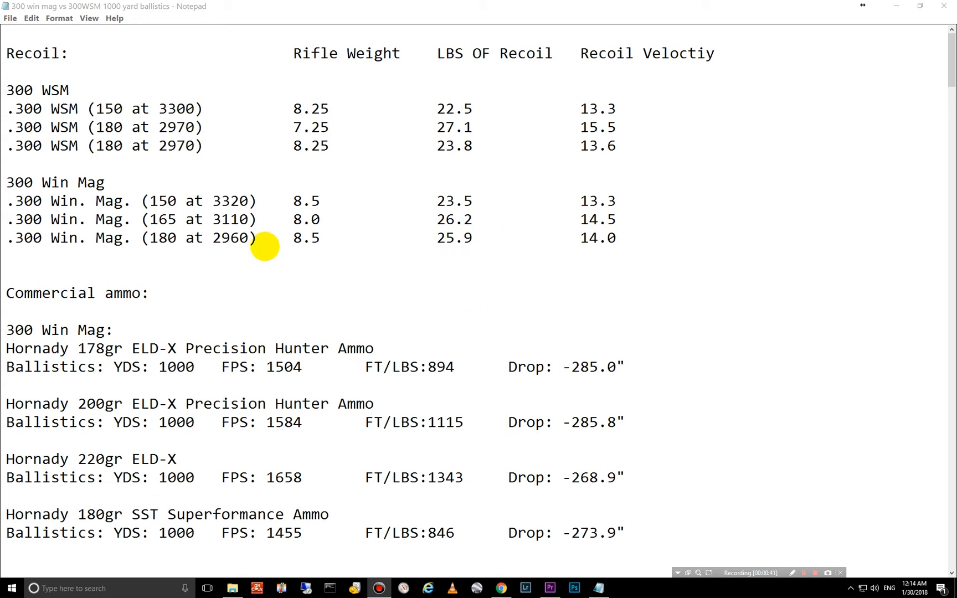
pyautogui.moveTo(110, 186)
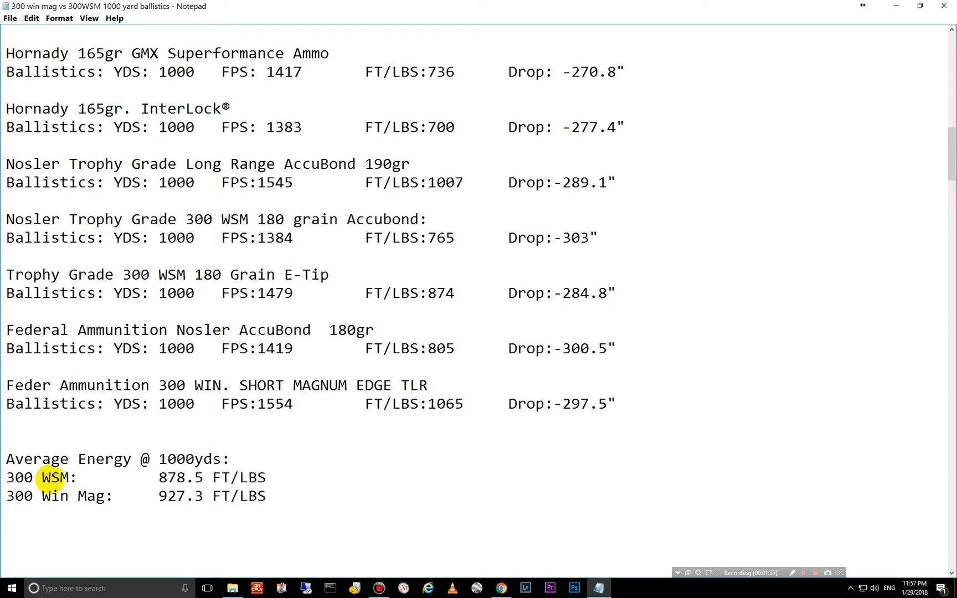
pyautogui.moveTo(192, 477)
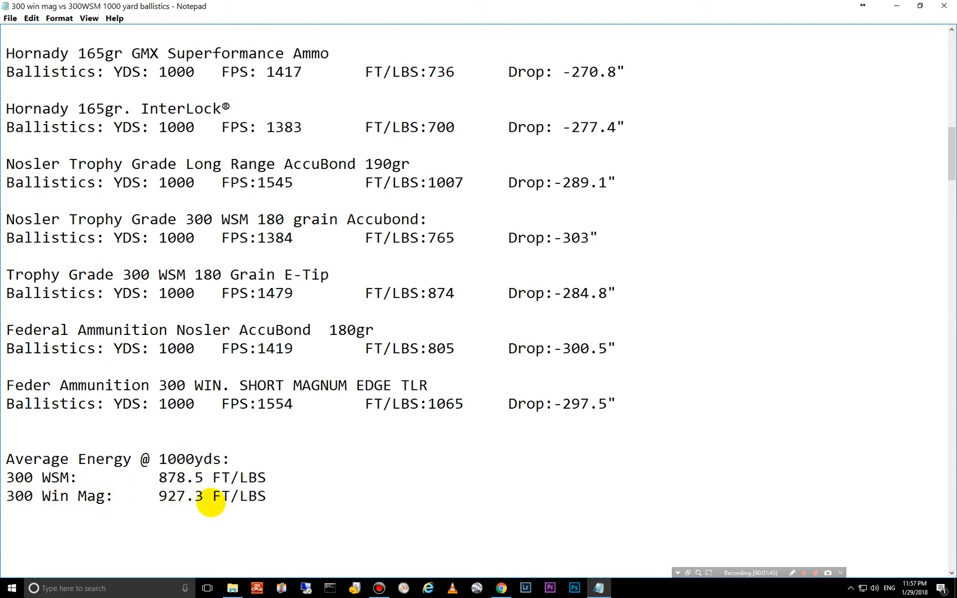
pyautogui.moveTo(446, 540)
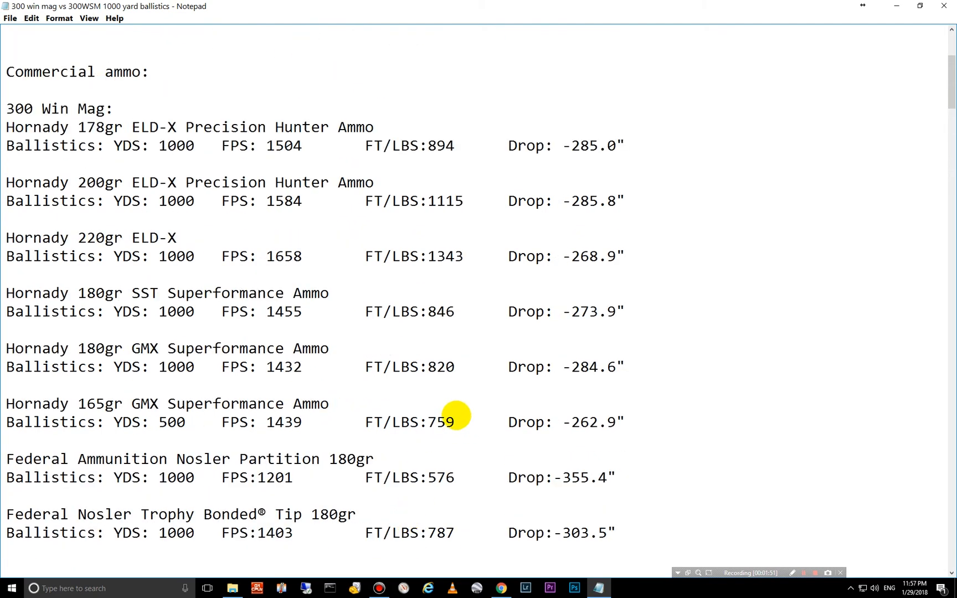
pyautogui.moveTo(181, 292)
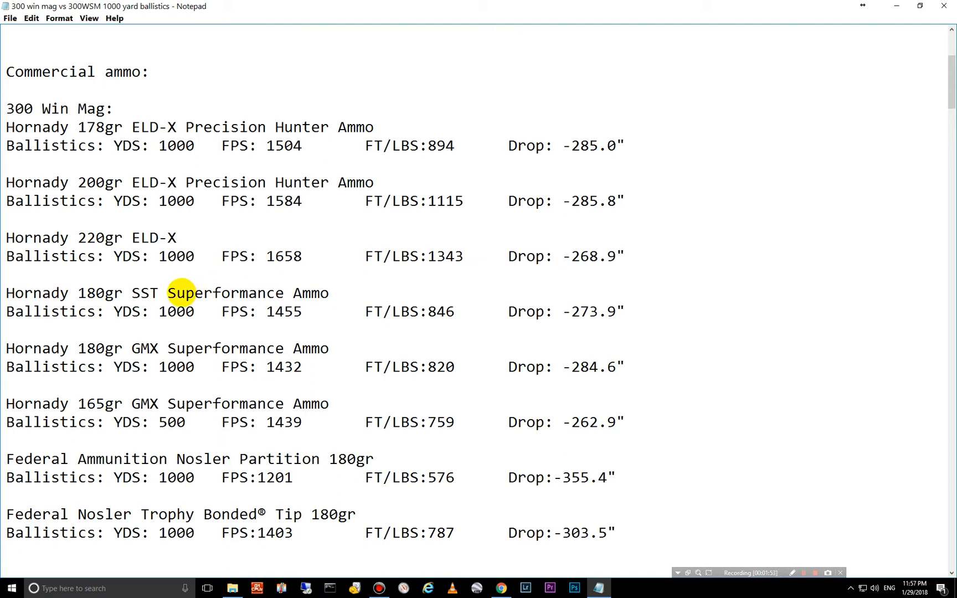
# Step: Scroll down past the Average Energy results to the PART 2 handloads heading with Hornady ELD-X
pyautogui.moveTo(6, 256); pyautogui.dragTo(464, 256)
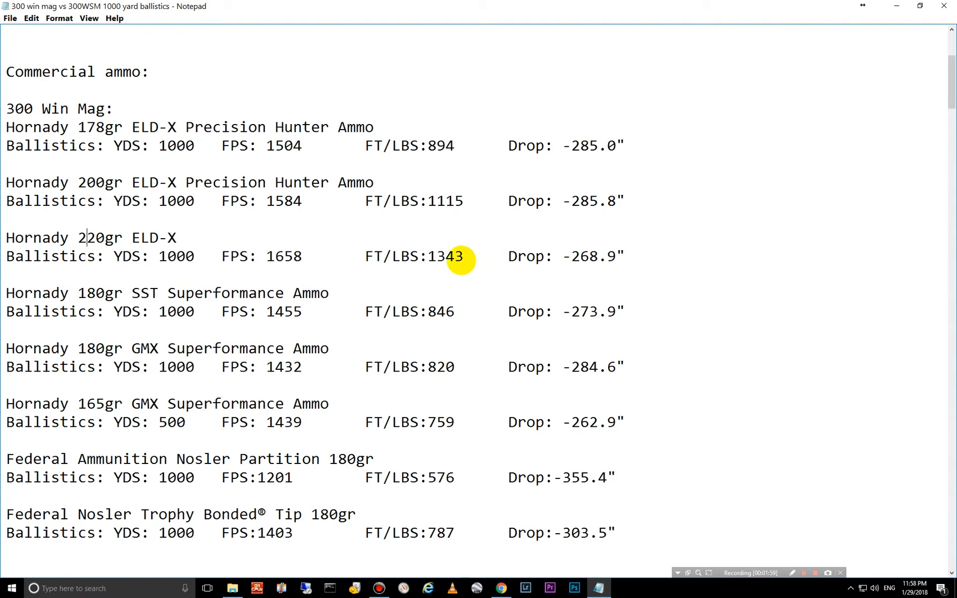
pyautogui.scroll(-3)
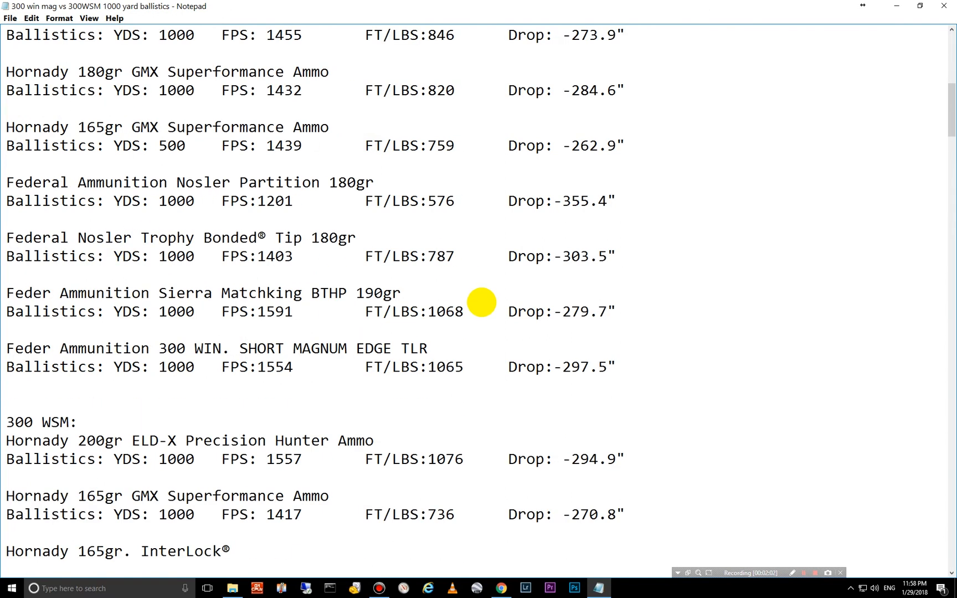
pyautogui.doubleClick(442, 292)
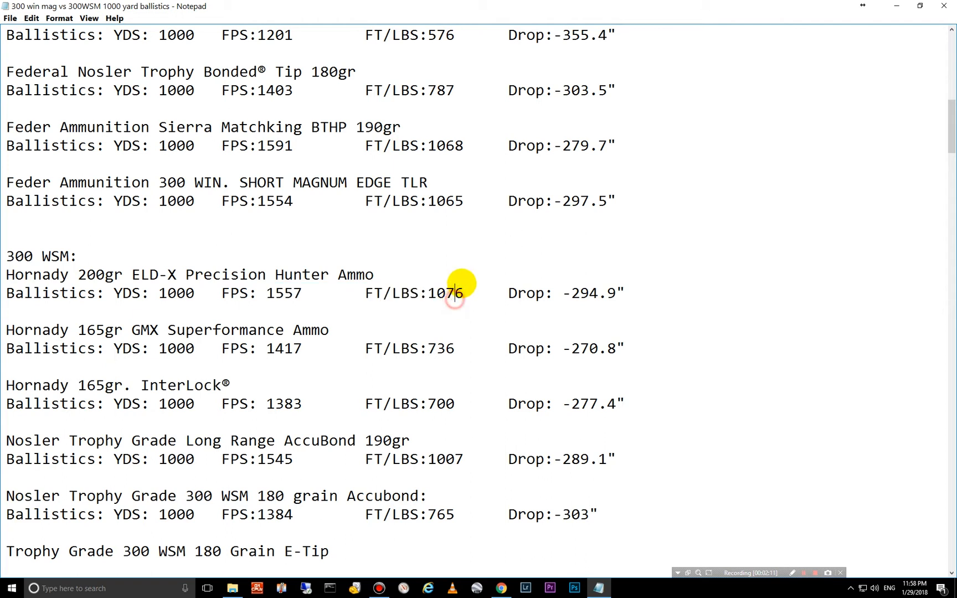
pyautogui.scroll(-3)
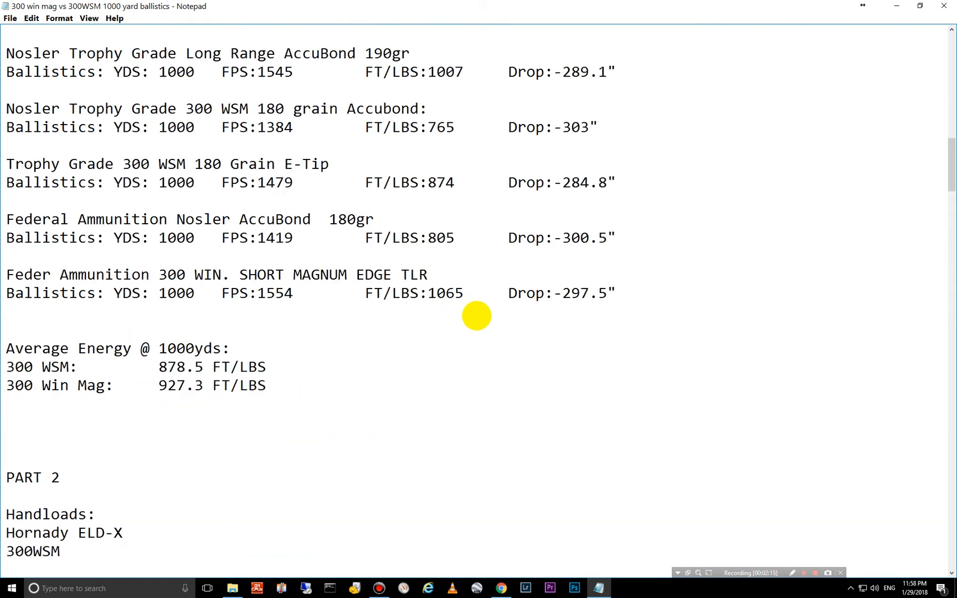
pyautogui.scroll(-3)
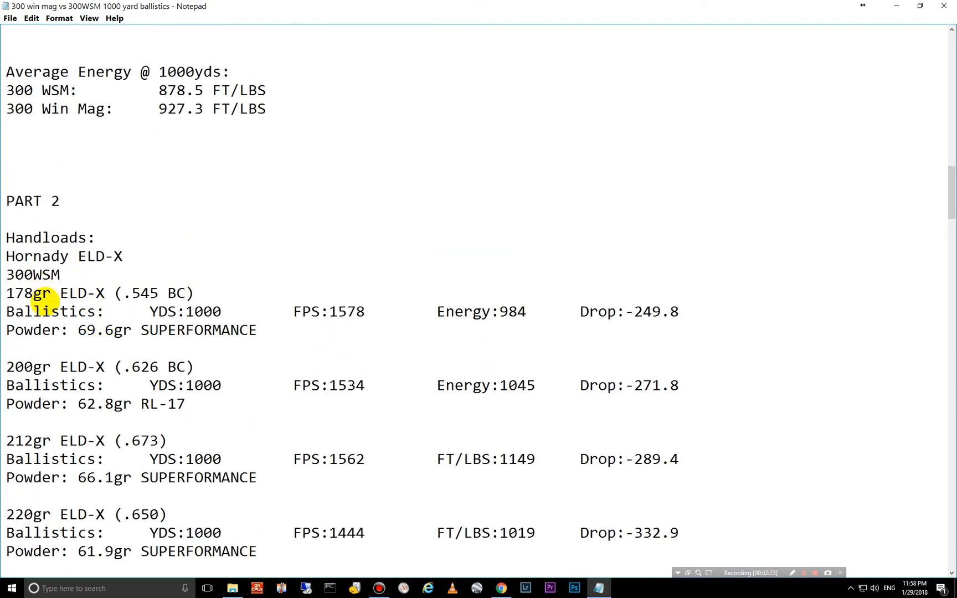
pyautogui.moveTo(128, 332)
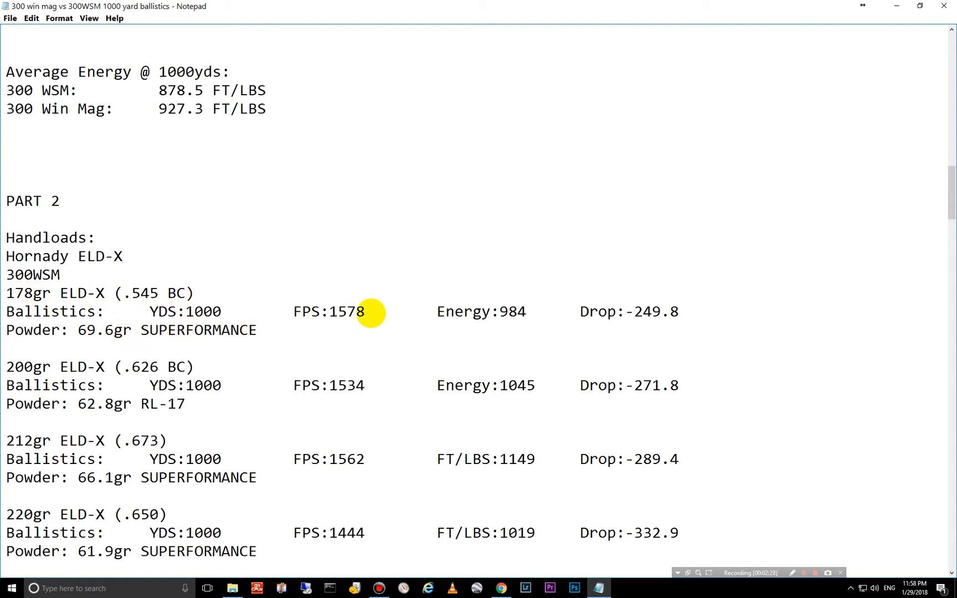
pyautogui.moveTo(525, 316)
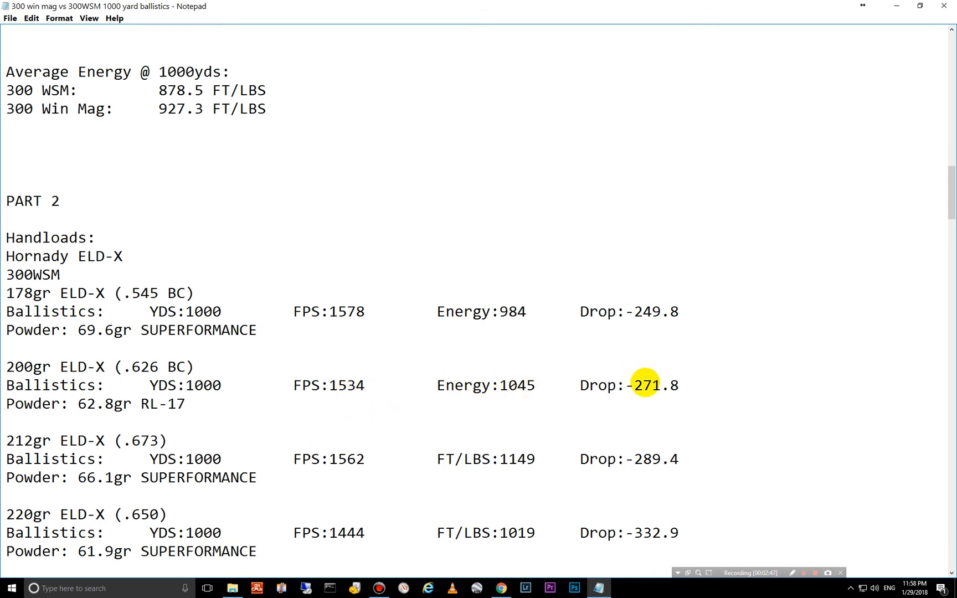
pyautogui.scroll(-3)
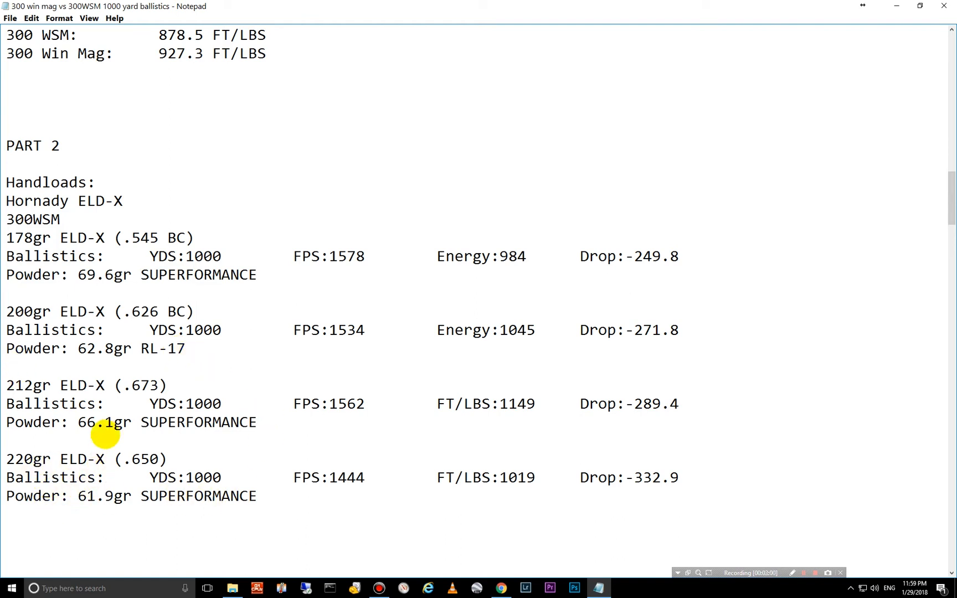
pyautogui.click(132, 311)
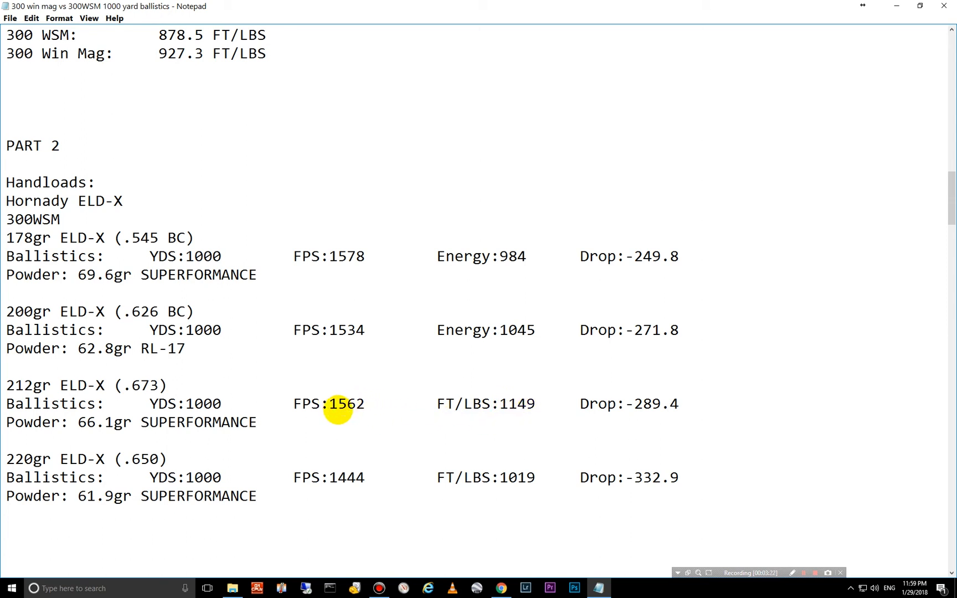
pyautogui.moveTo(441, 496)
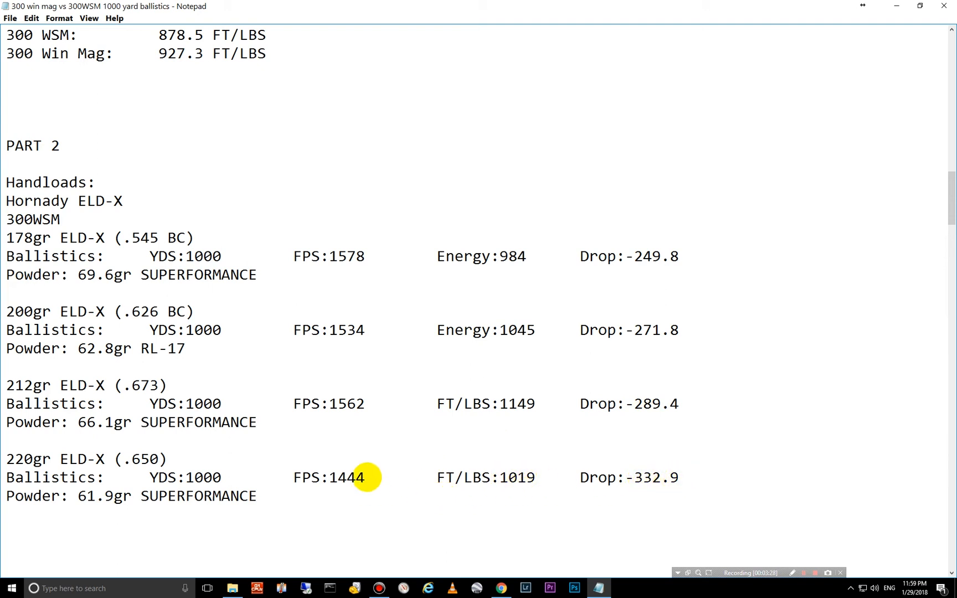
pyautogui.moveTo(323, 482)
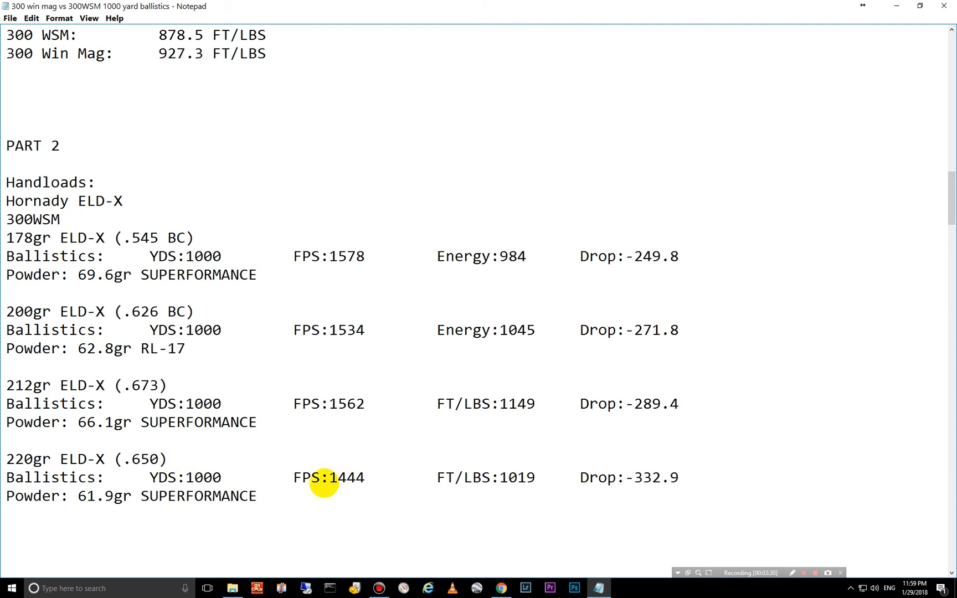
pyautogui.moveTo(143, 473)
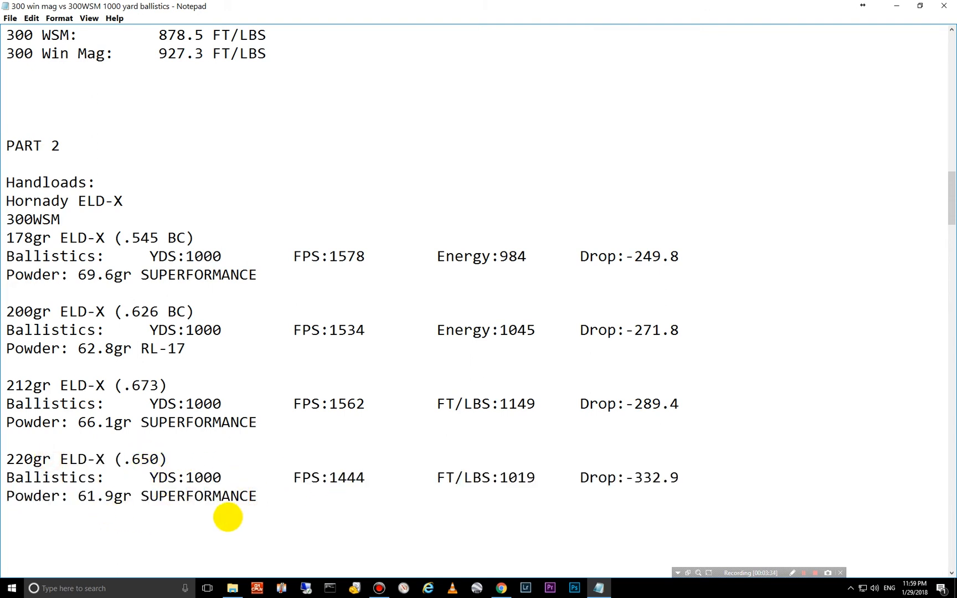
pyautogui.click(53, 458)
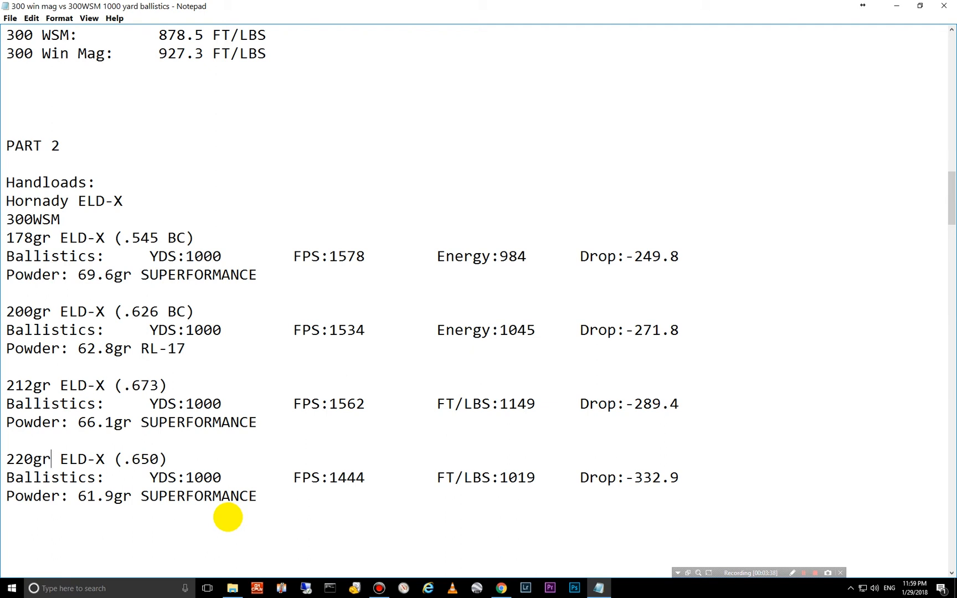
pyautogui.moveTo(186, 285)
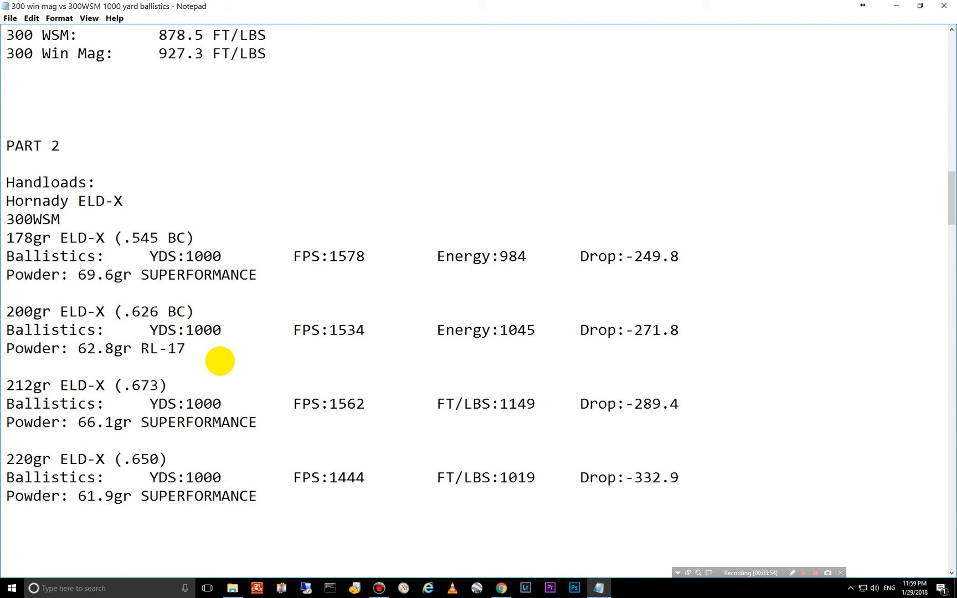
pyautogui.click(53, 459)
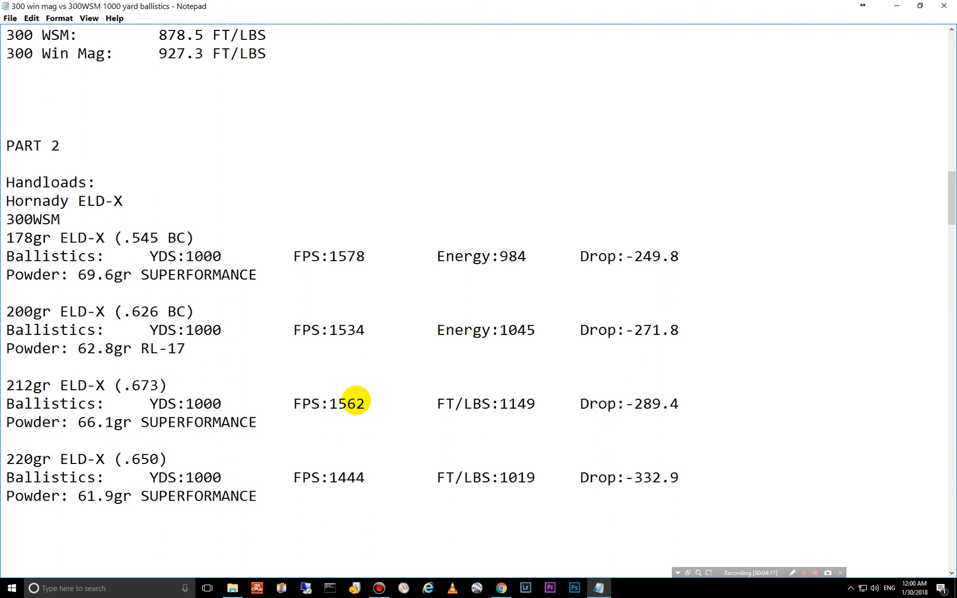
pyautogui.moveTo(356, 387)
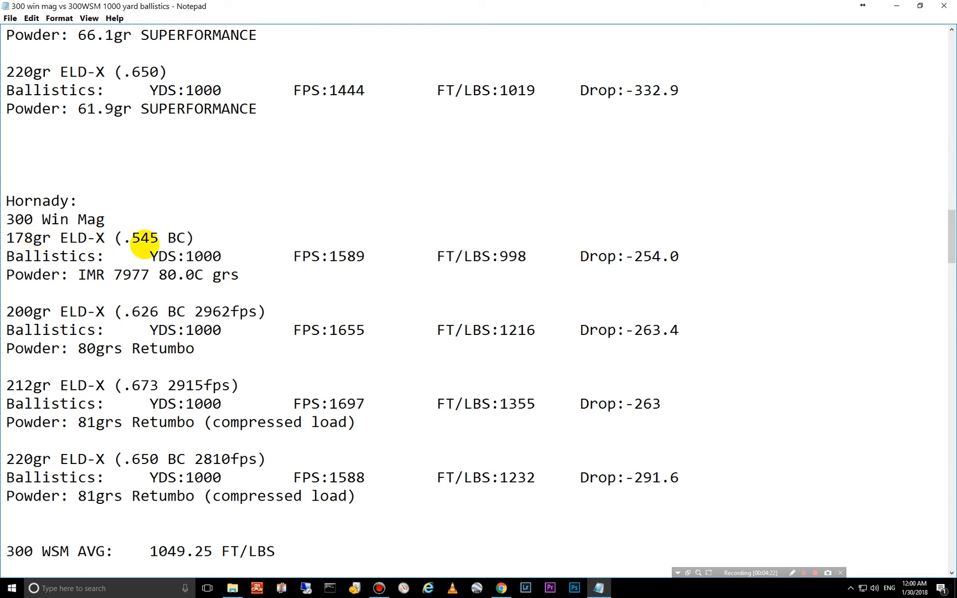
pyautogui.moveTo(535, 252)
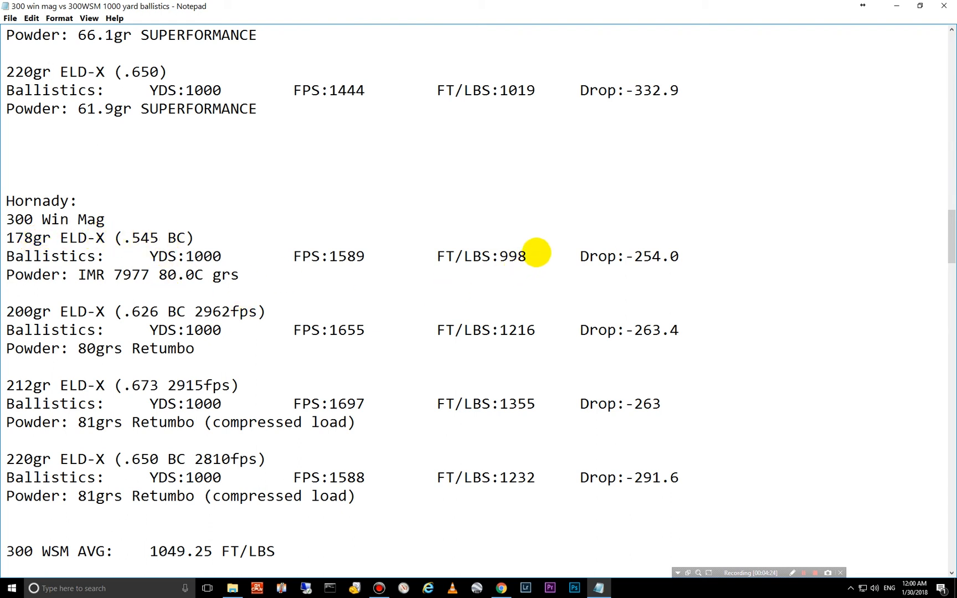
pyautogui.moveTo(369, 265)
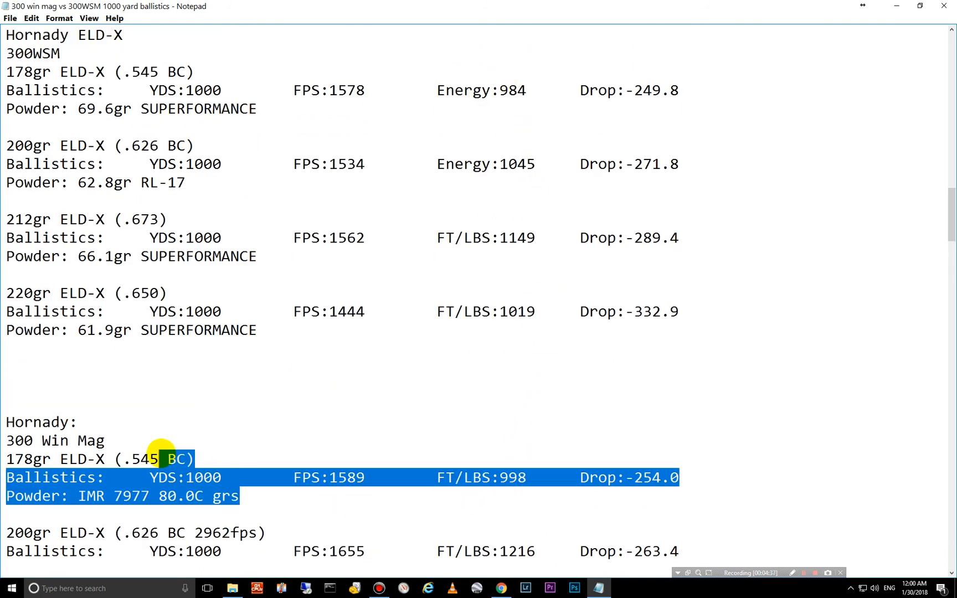
pyautogui.scroll(-3)
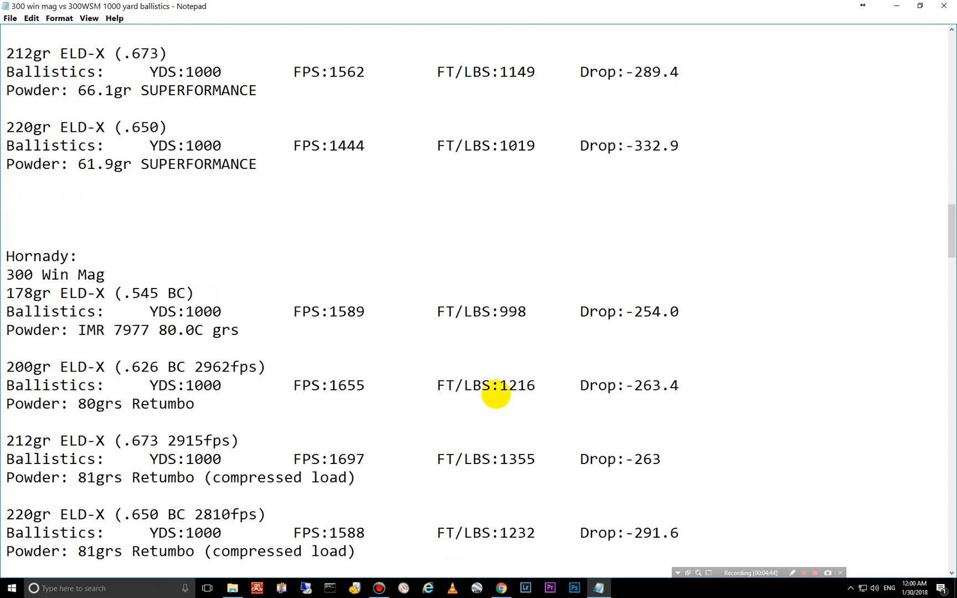
pyautogui.doubleClick(651, 385)
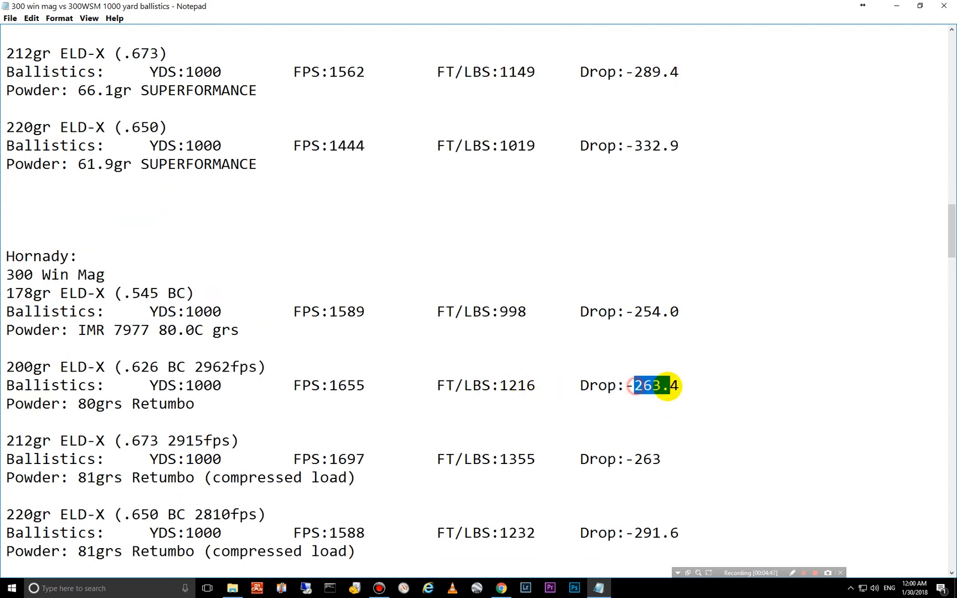
pyautogui.scroll(3)
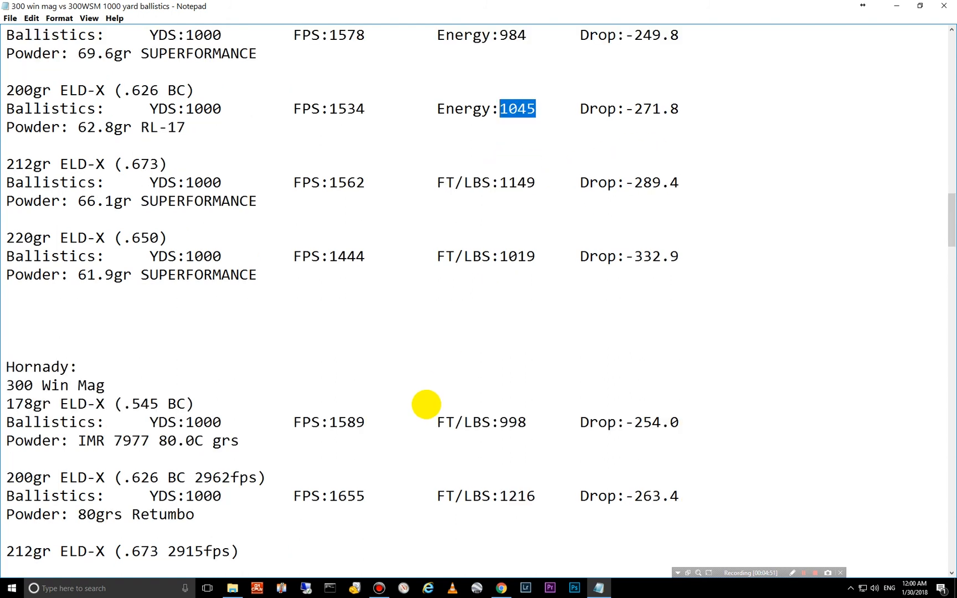
pyautogui.scroll(-3)
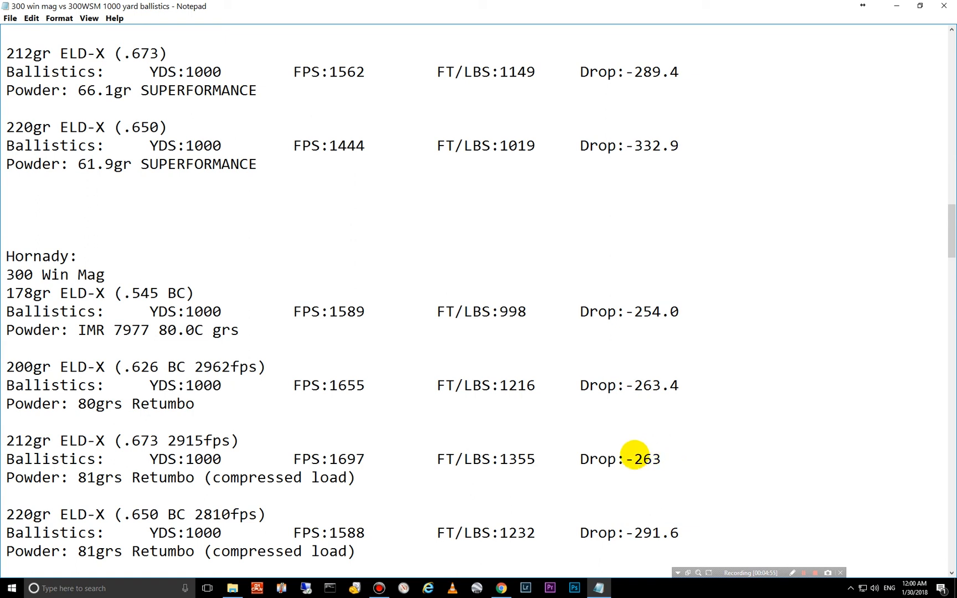
pyautogui.moveTo(48, 440); pyautogui.dragTo(656, 458)
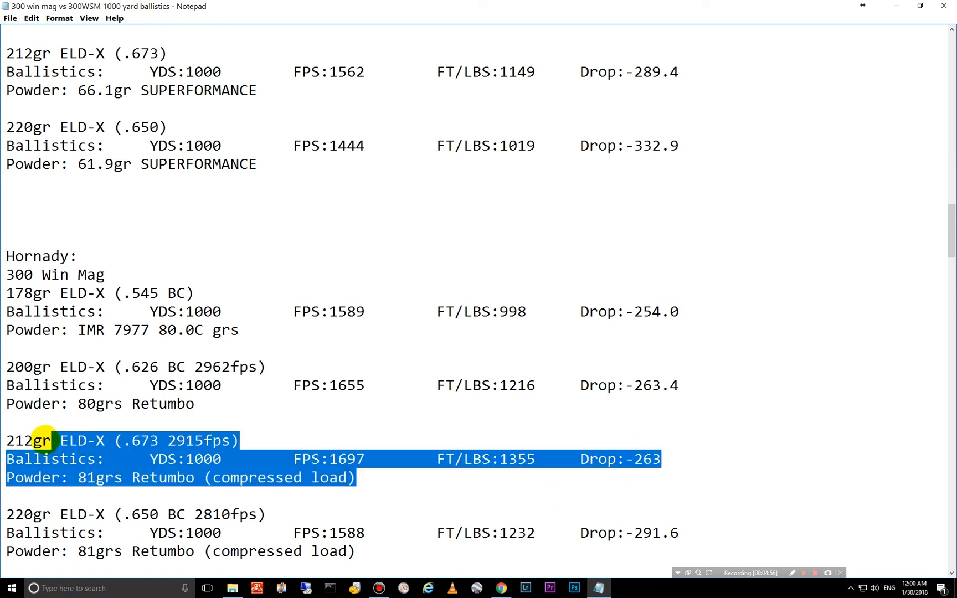
pyautogui.doubleClick(247, 477)
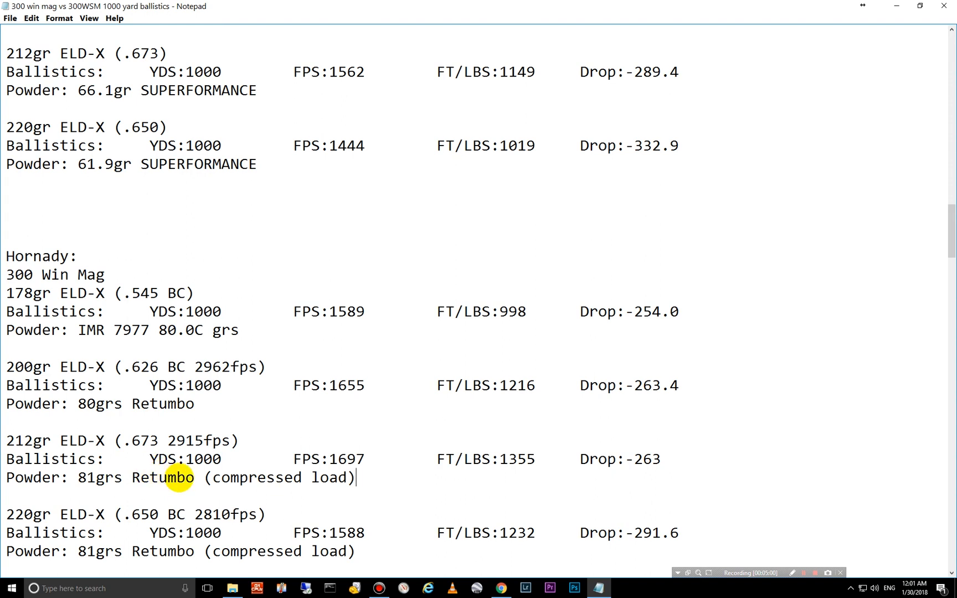
pyautogui.moveTo(374, 495)
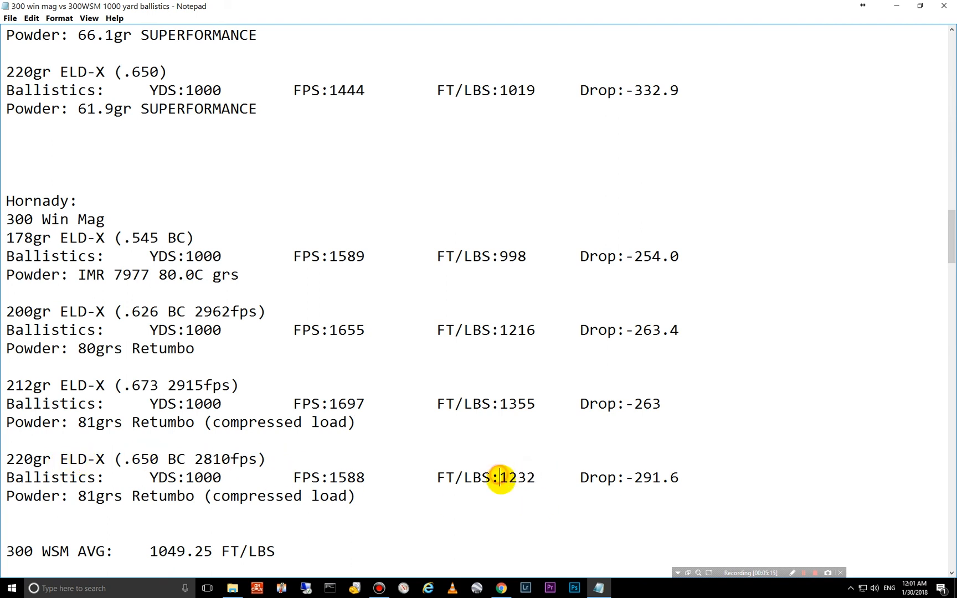
pyautogui.doubleClick(346, 477)
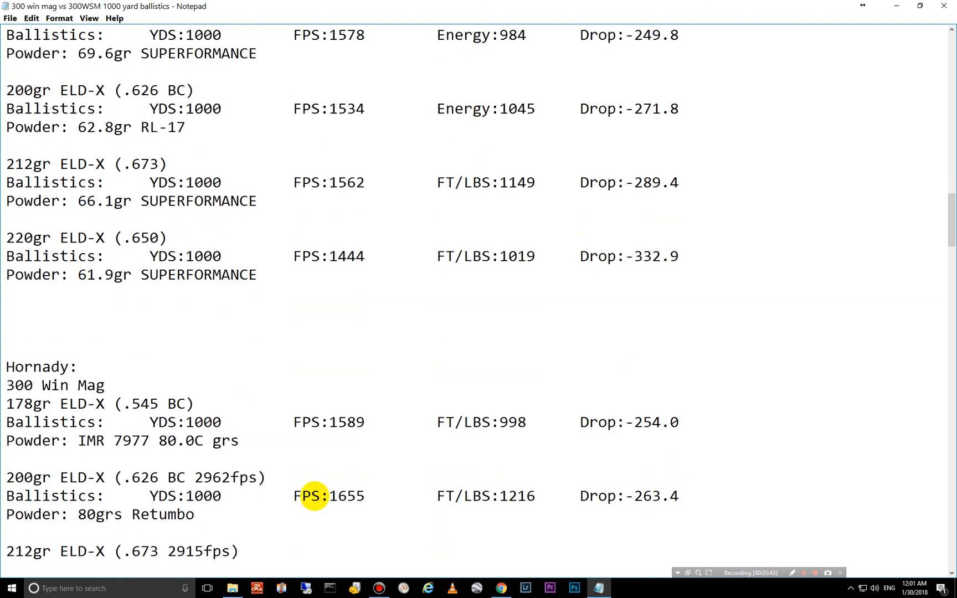
pyautogui.scroll(-3)
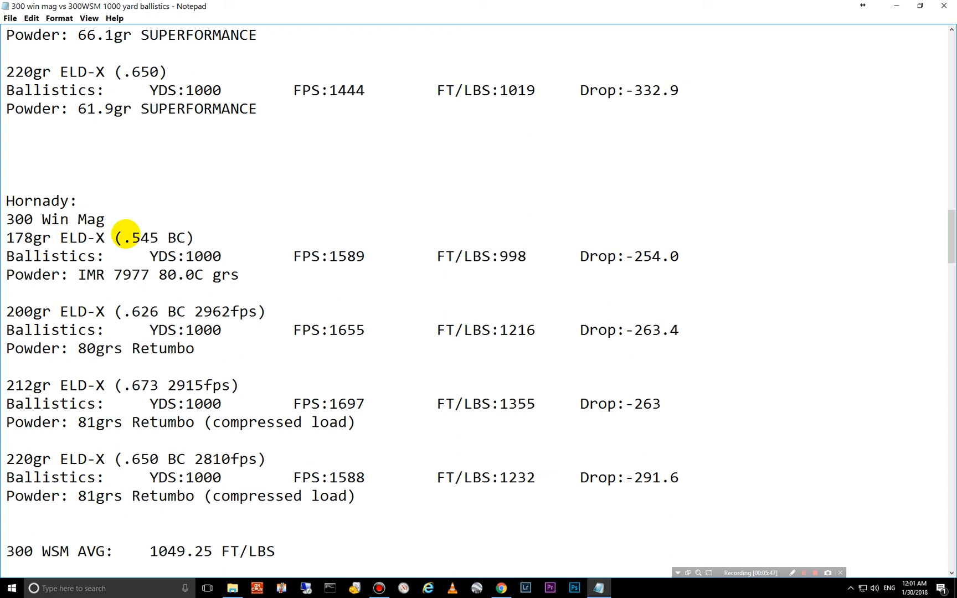
pyautogui.moveTo(372, 429)
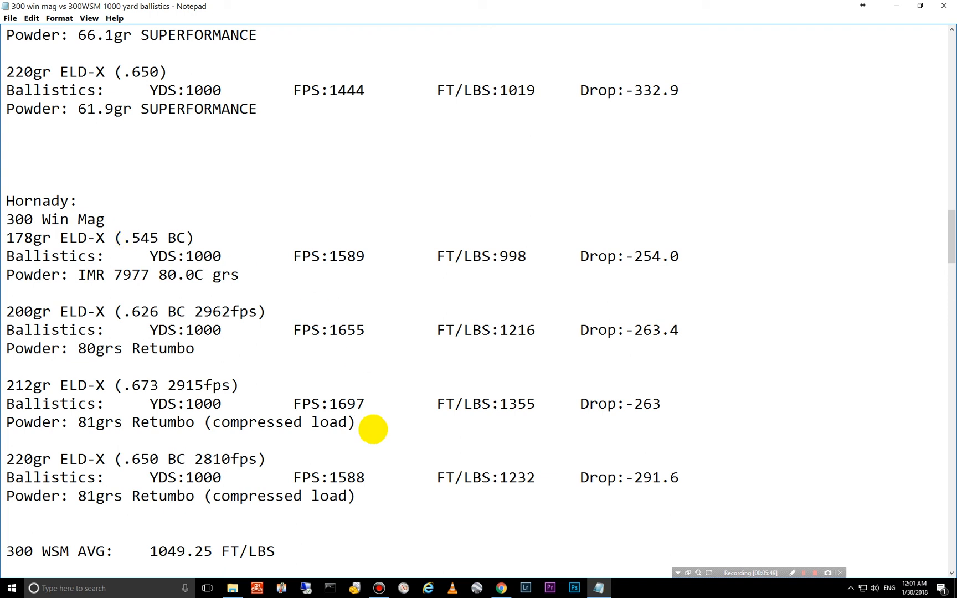
pyautogui.scroll(-3)
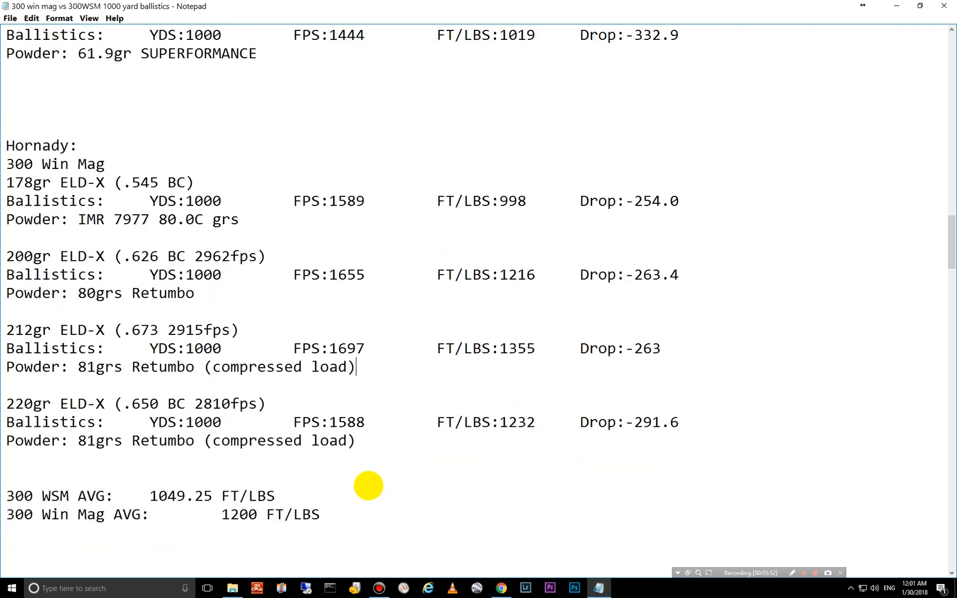
pyautogui.scroll(-3)
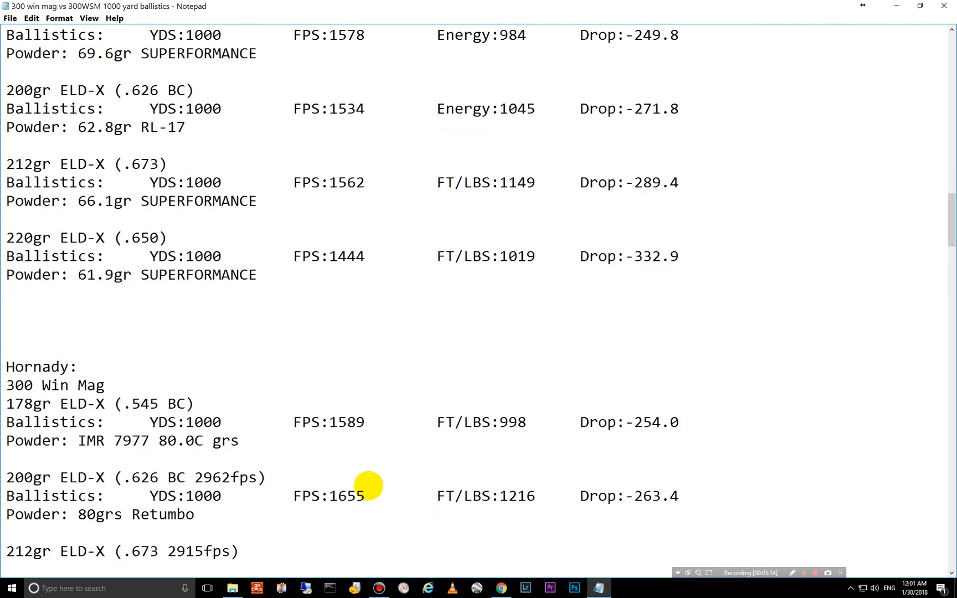